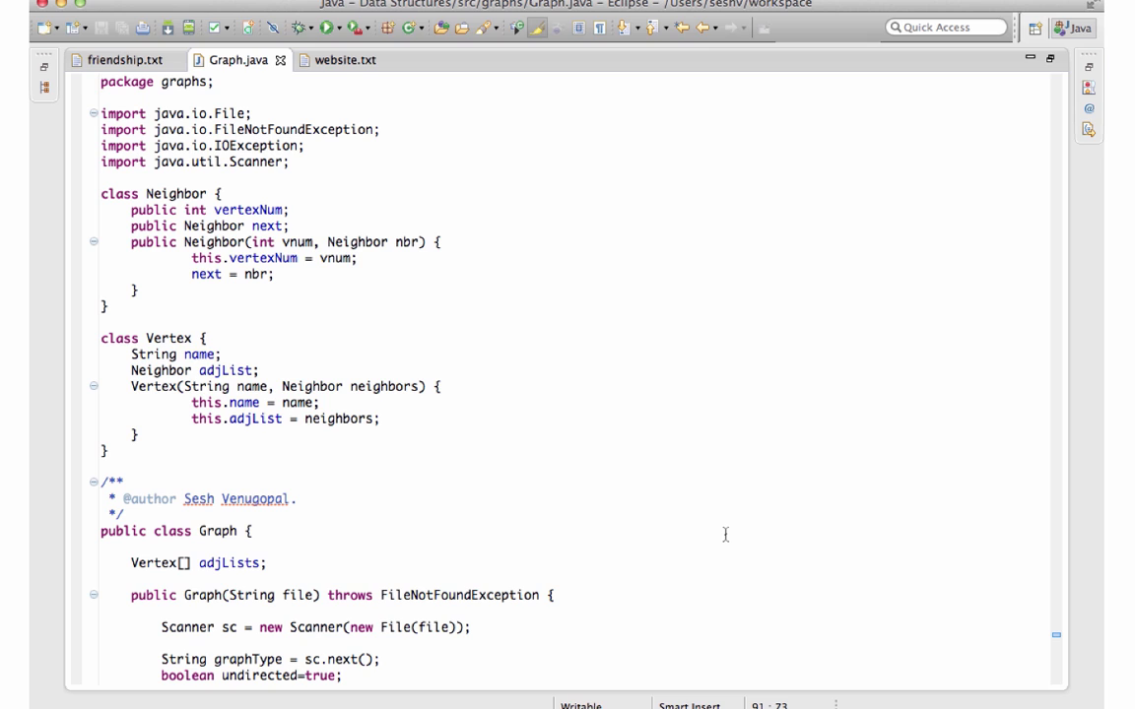
mouse_move(217, 209)
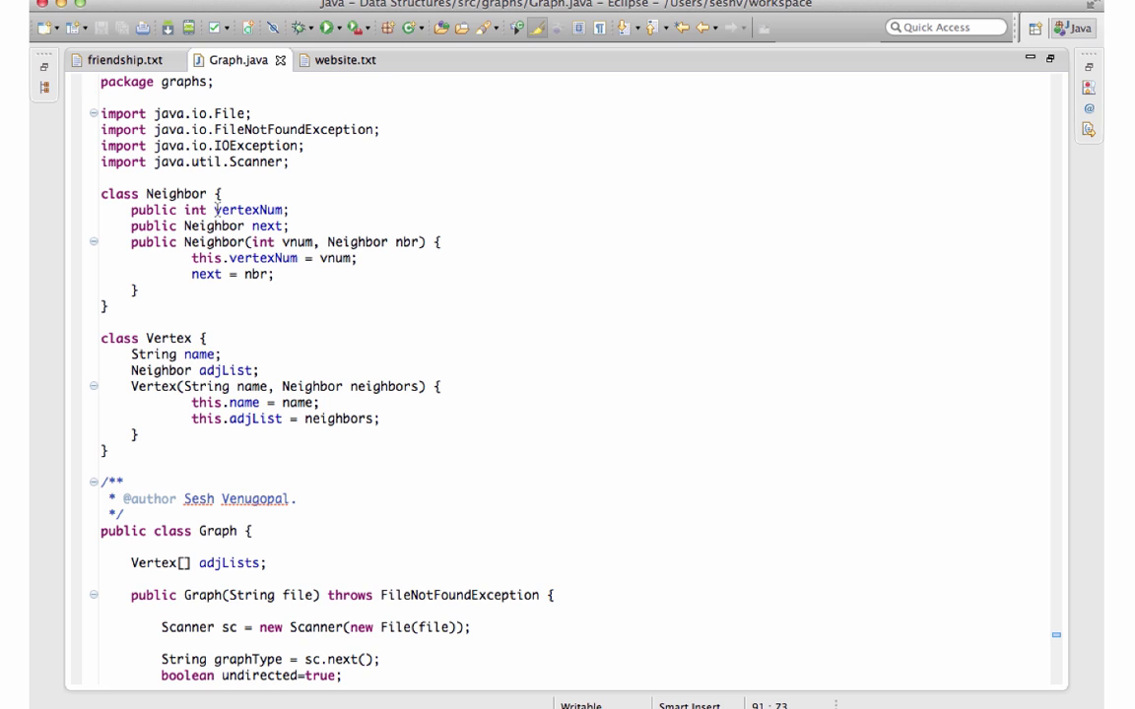
mouse_move(213, 339)
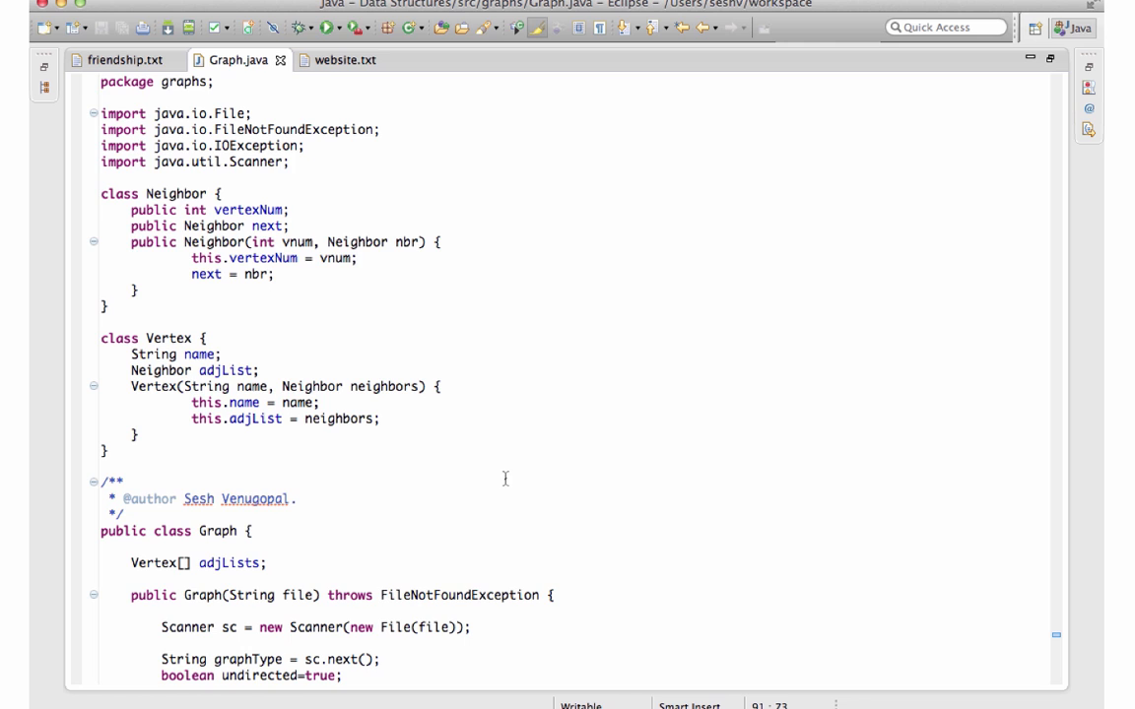
Highlight the adjLists array uses in Graph.java, then bring up the website.txt input file
scroll("down", 3)
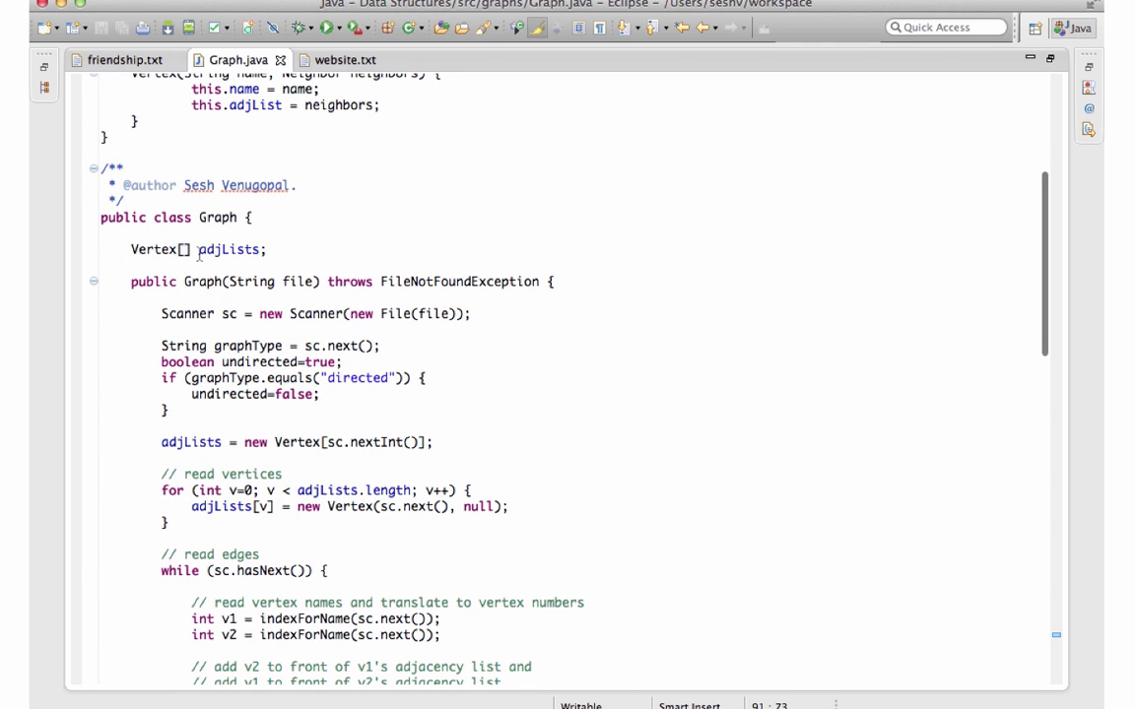
double_click(229, 248)
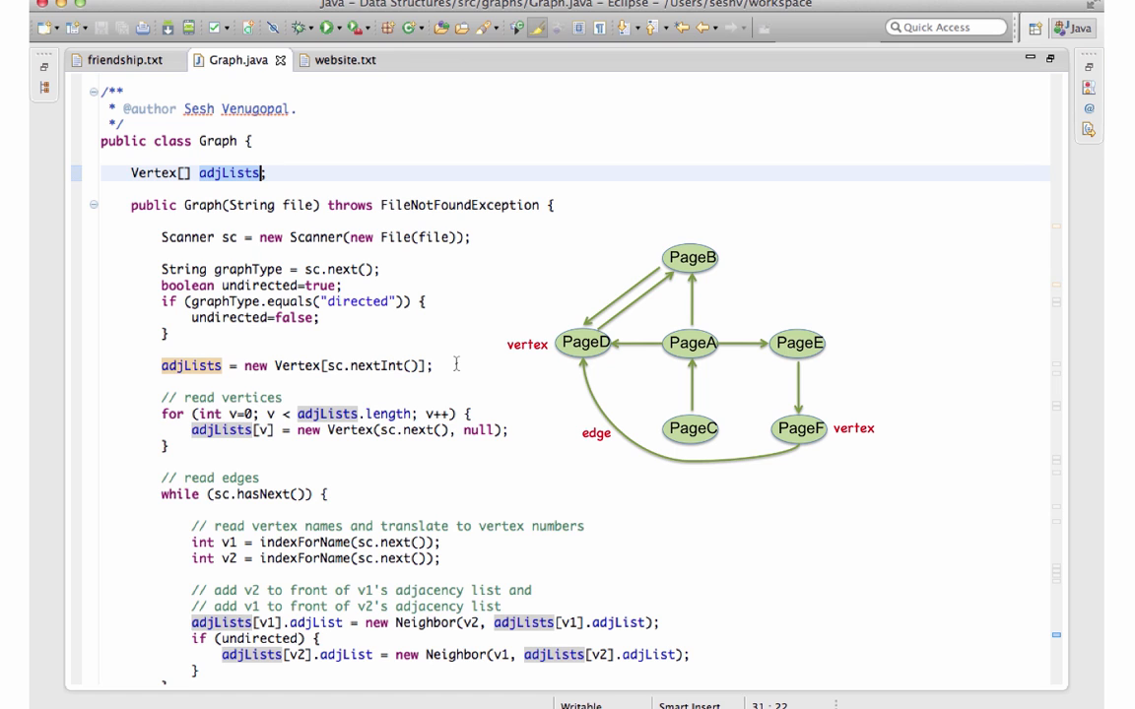
left_click(347, 59)
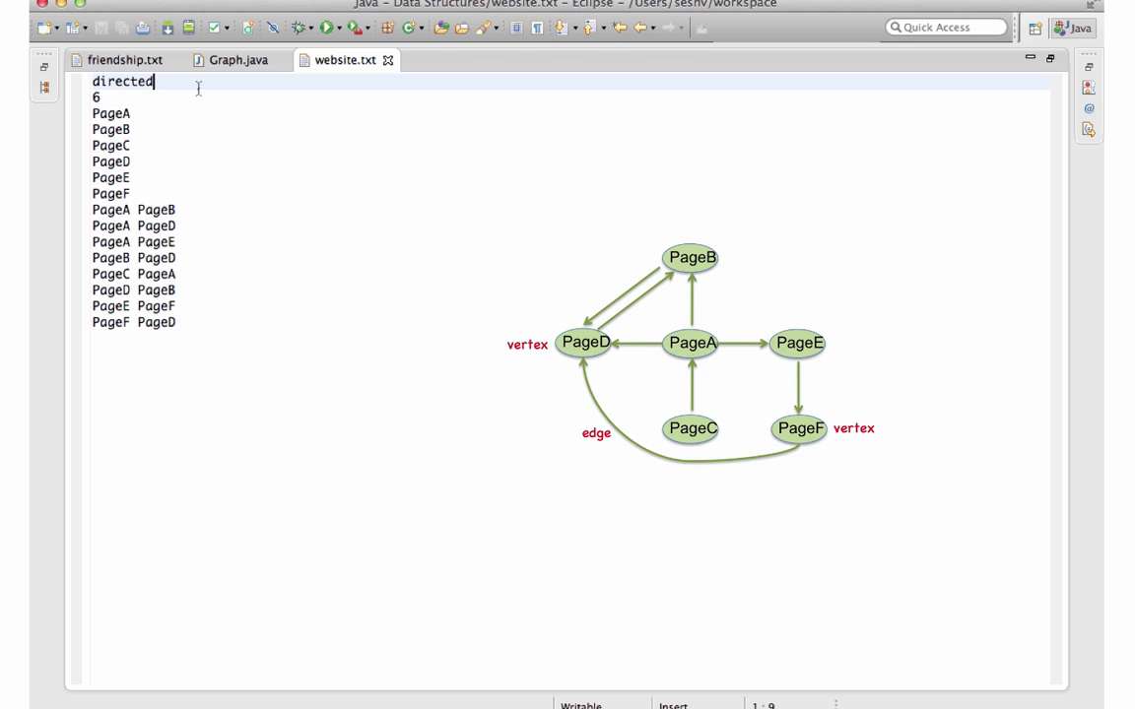
Review website.txt's directed type, six page vertices and link edges, then return to Graph.java
double_click(122, 83)
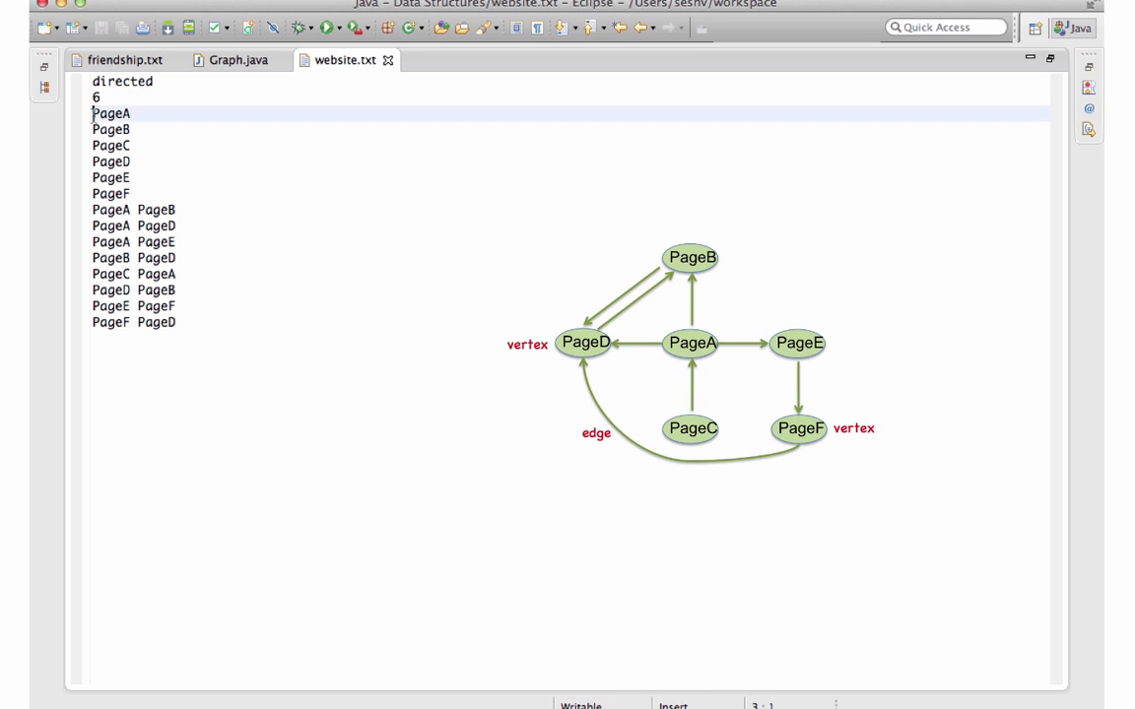
left_click_drag(93, 112, 136, 195)
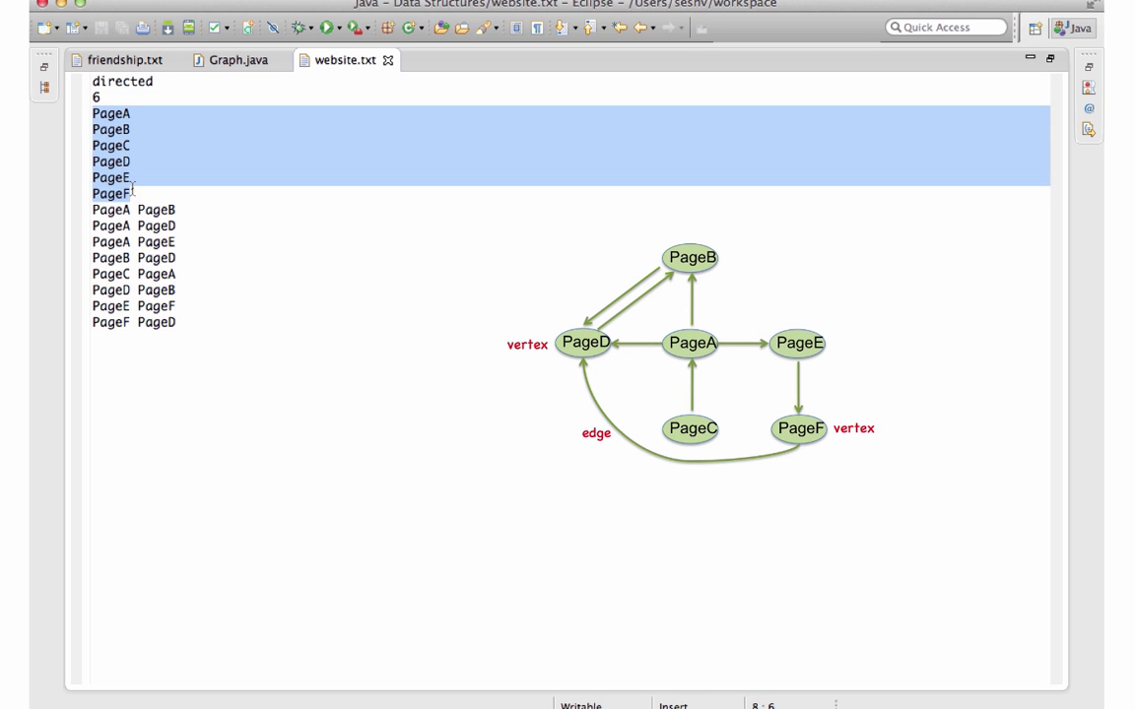
left_click(95, 209)
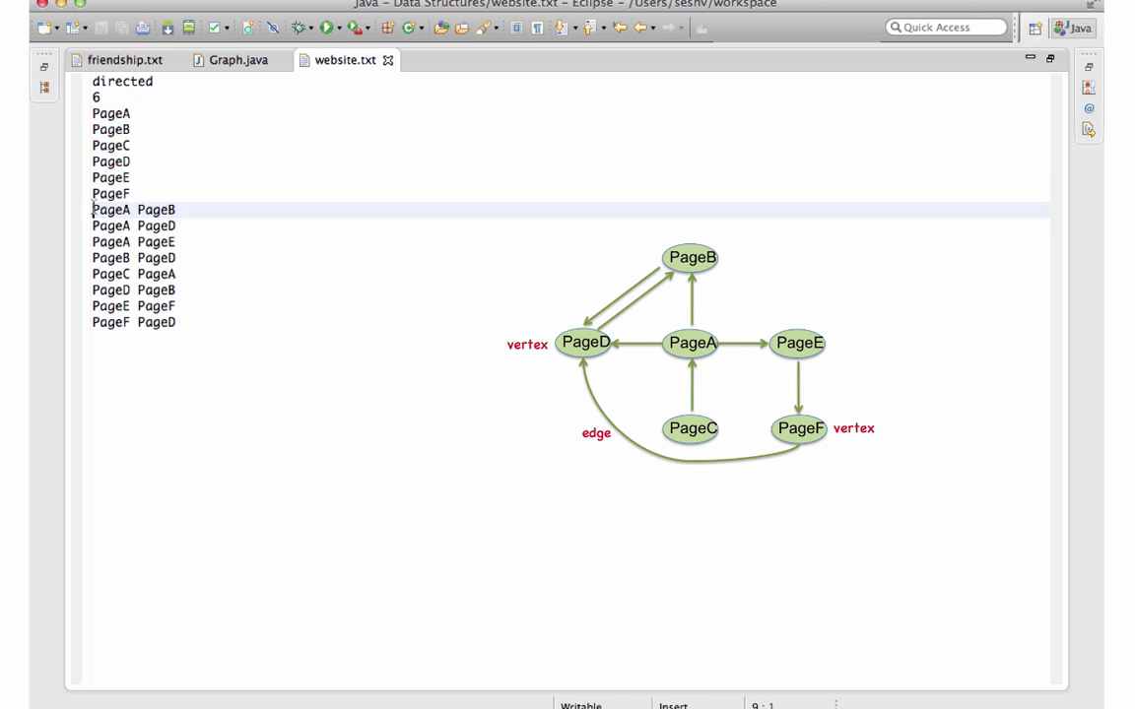
left_click_drag(93, 209, 178, 323)
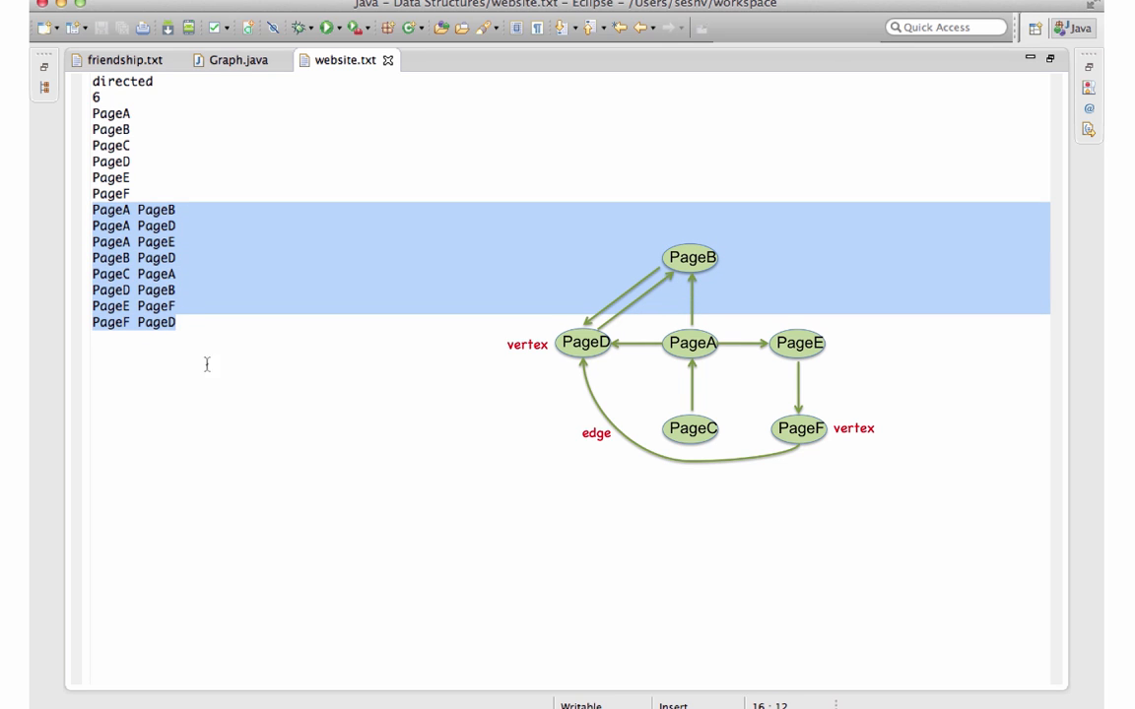
mouse_move(209, 369)
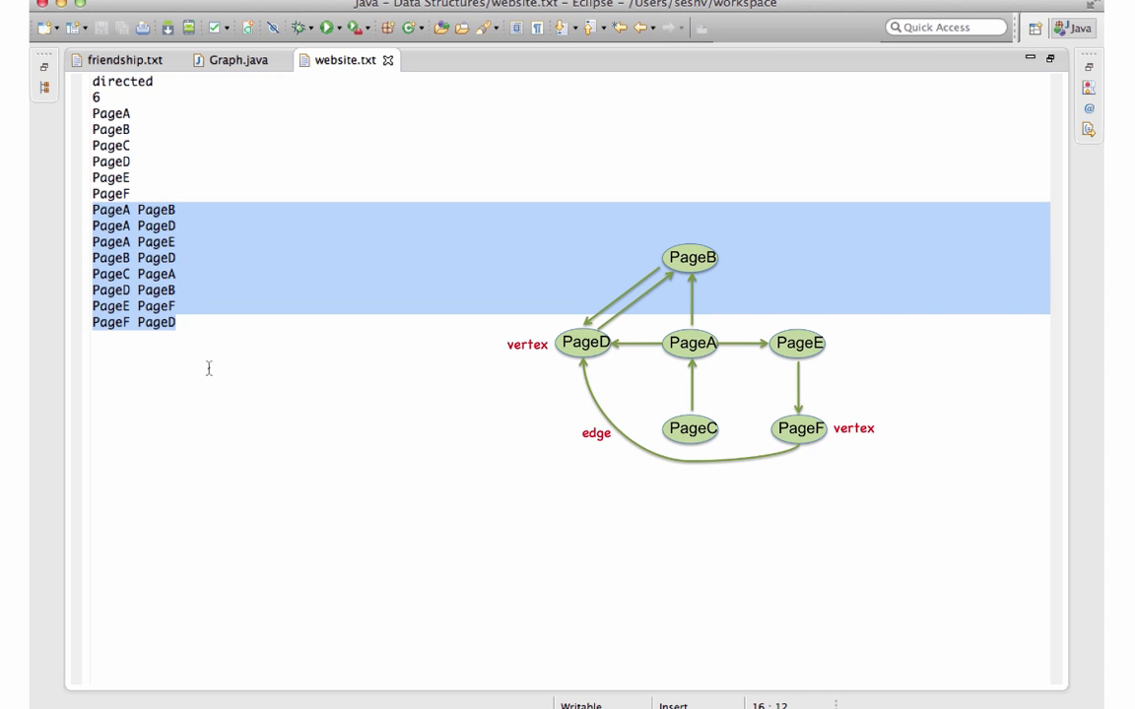
left_click(239, 59)
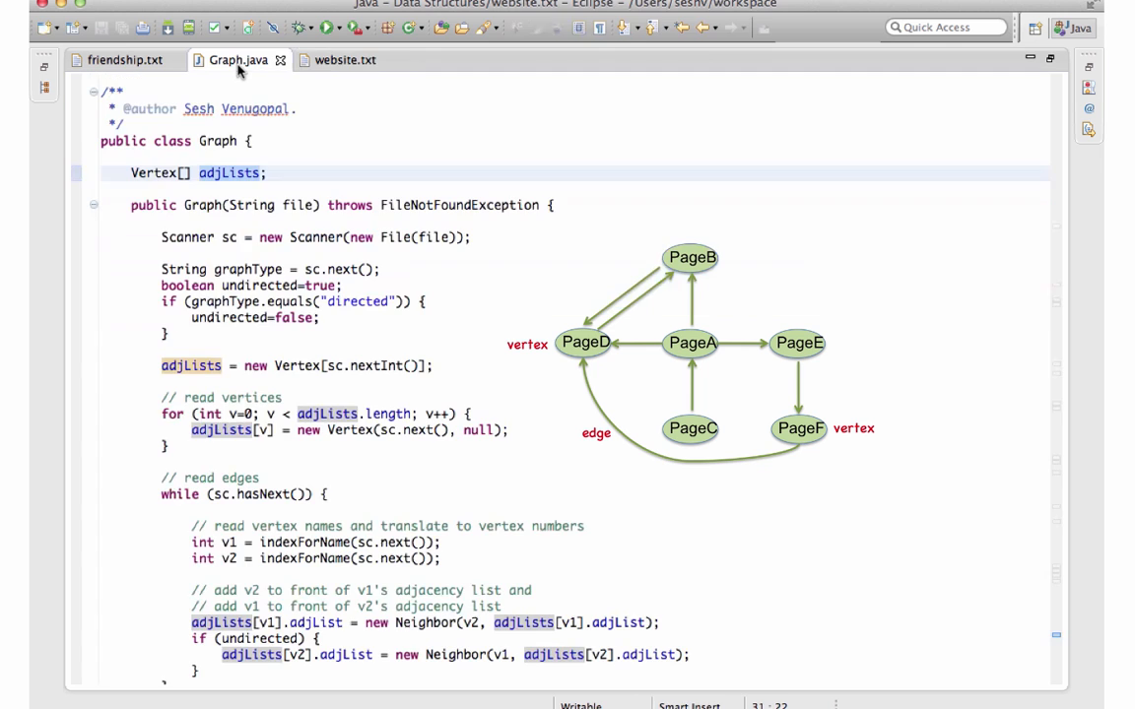
scroll("down", 3)
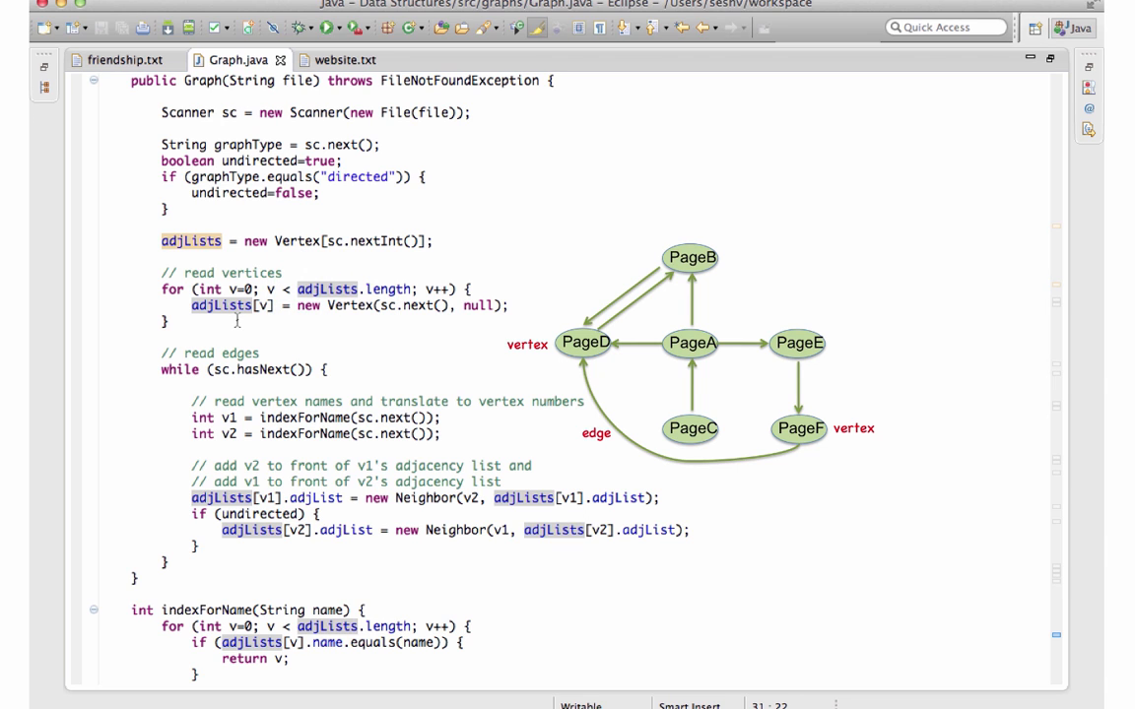
mouse_move(375, 374)
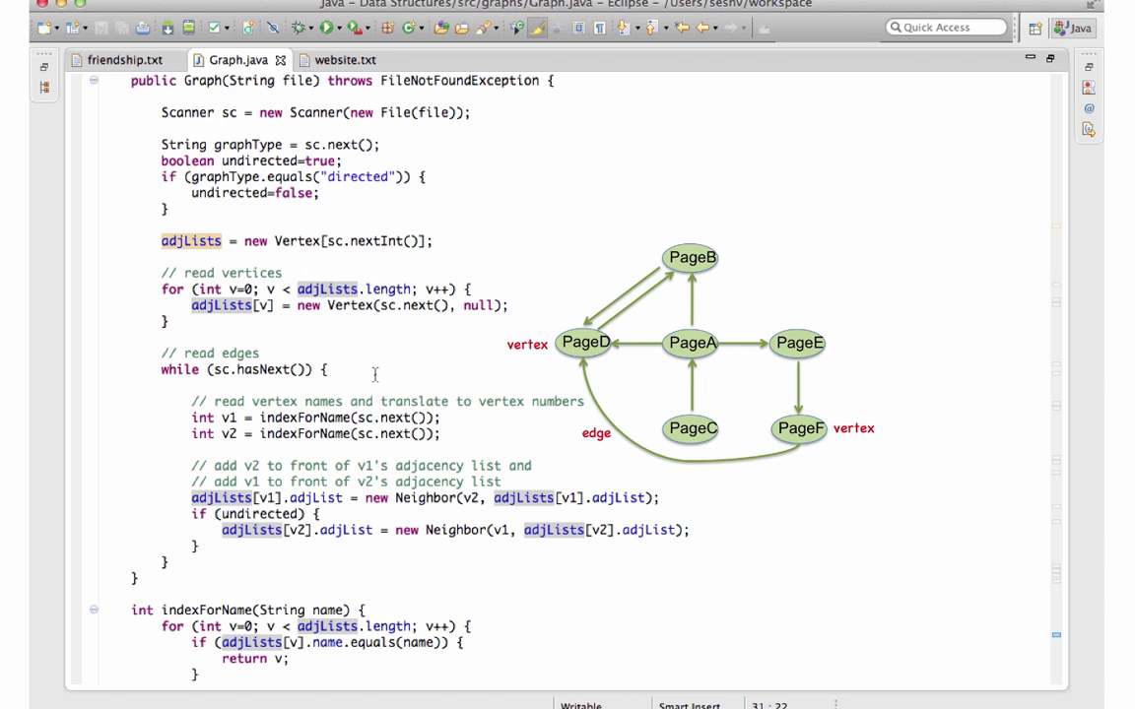
scroll("down", 3)
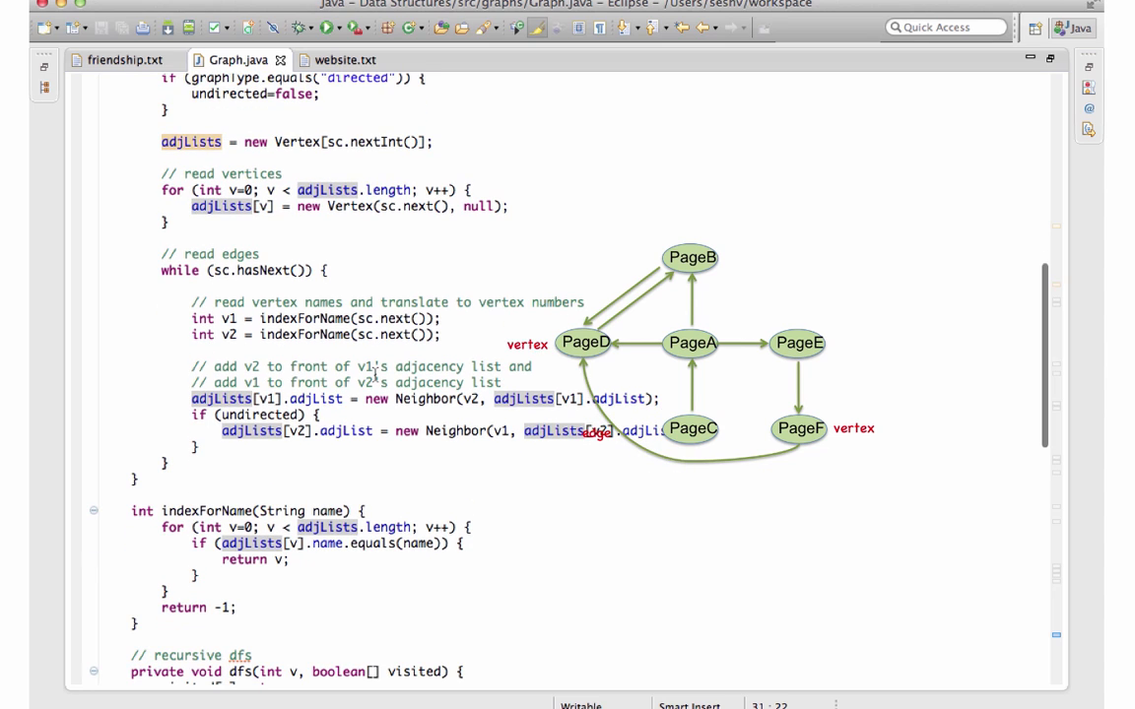
scroll("down", 3)
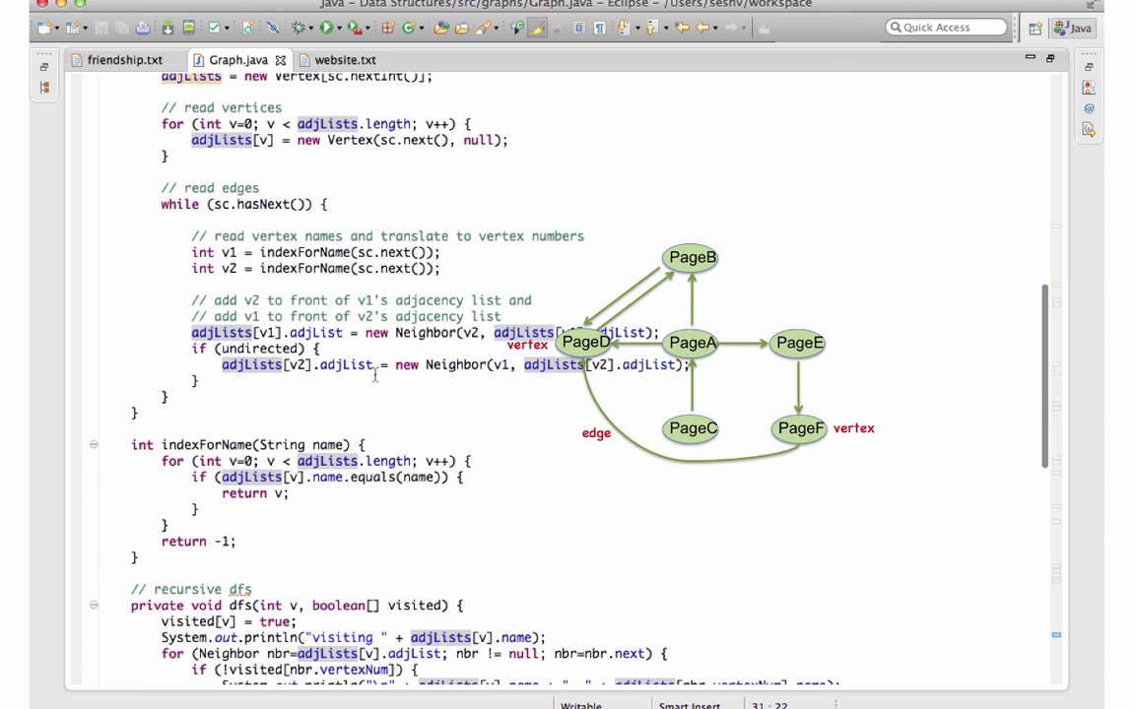
scroll("down", 3)
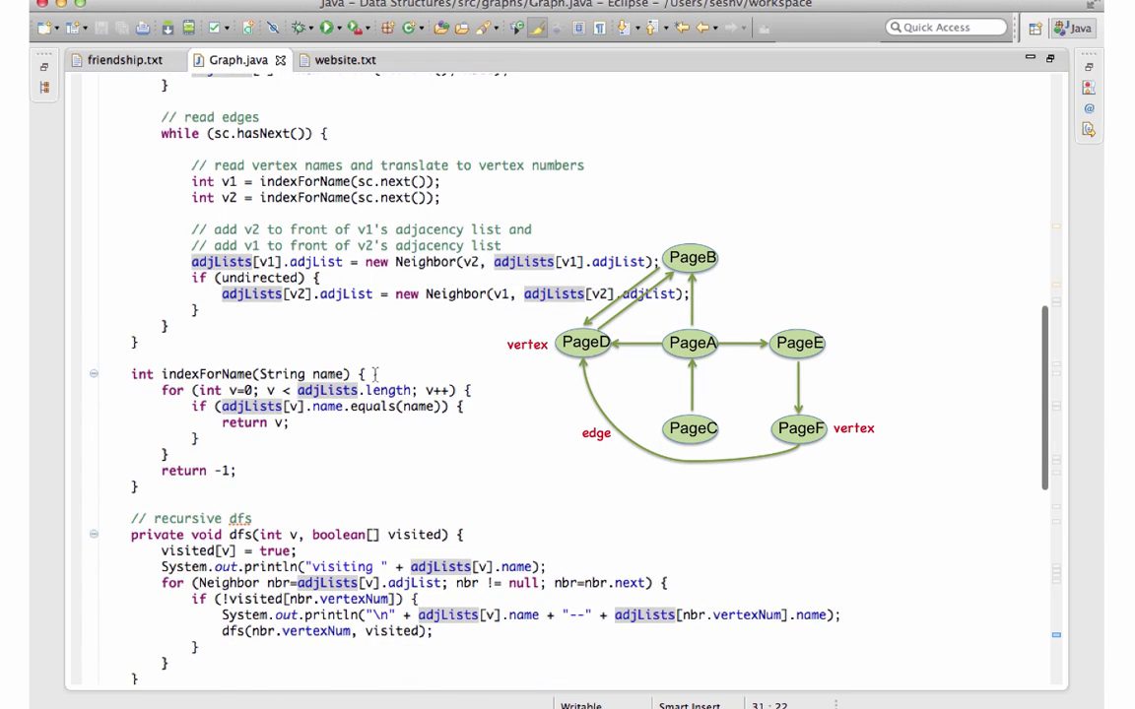
scroll("down", 3)
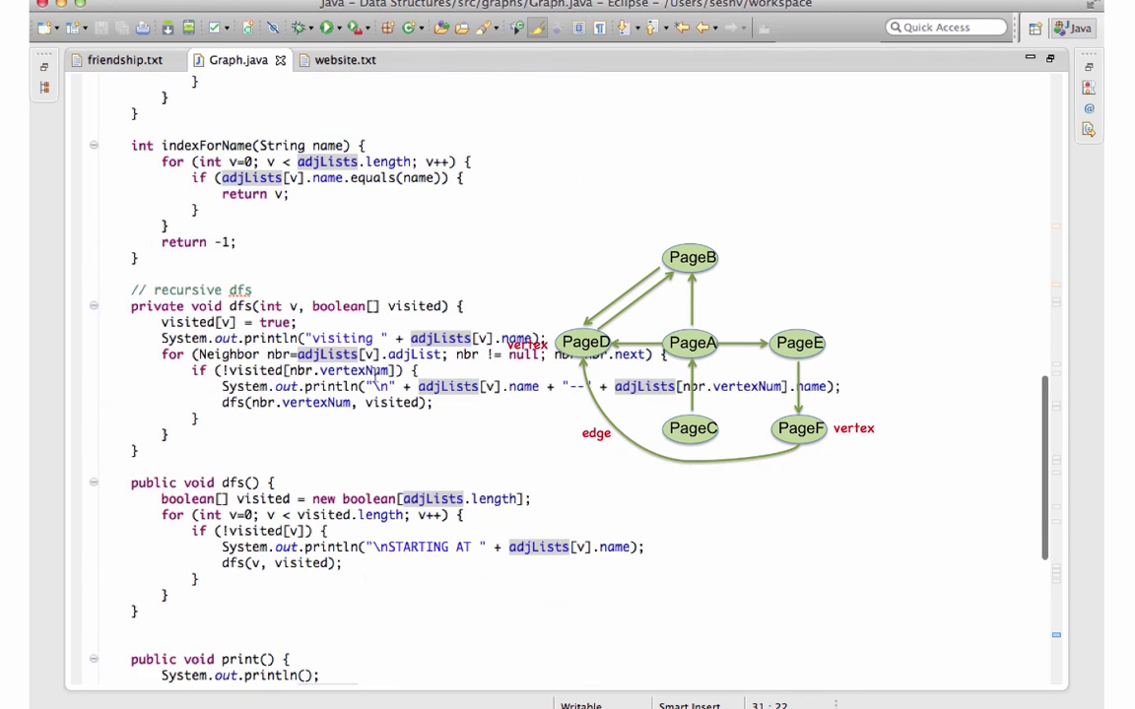
scroll("down", 3)
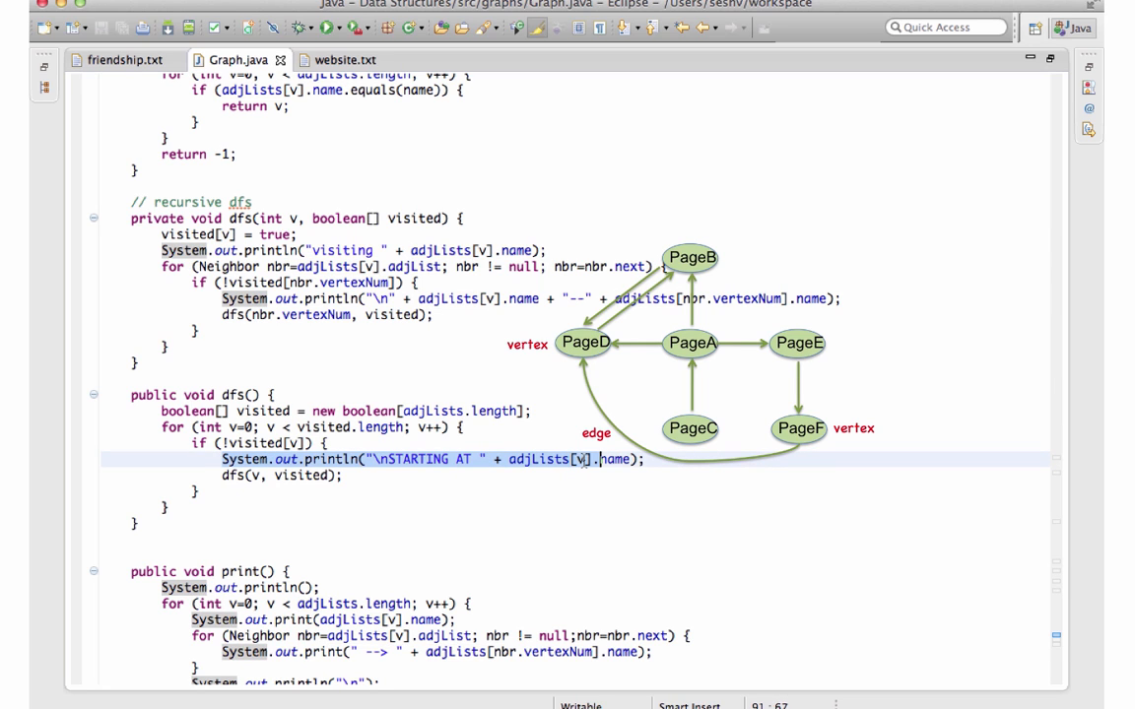
double_click(613, 462)
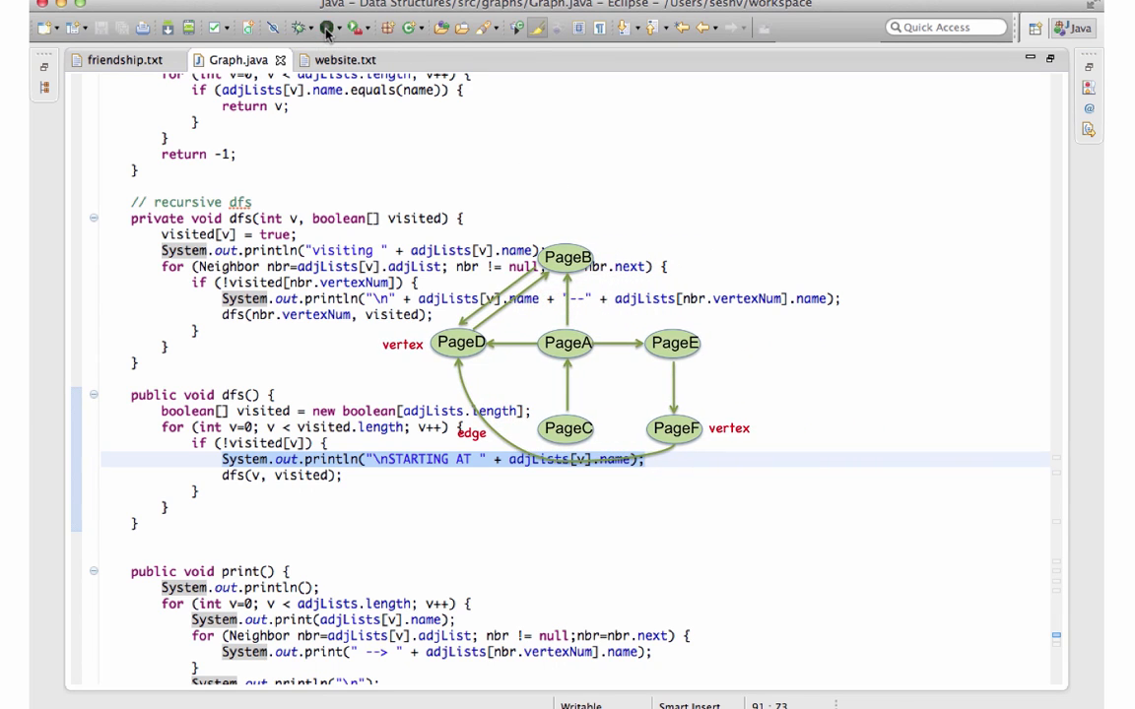
Run the Graph program on website.txt, printing DFS from PageA and then PageC
left_click(325, 28)
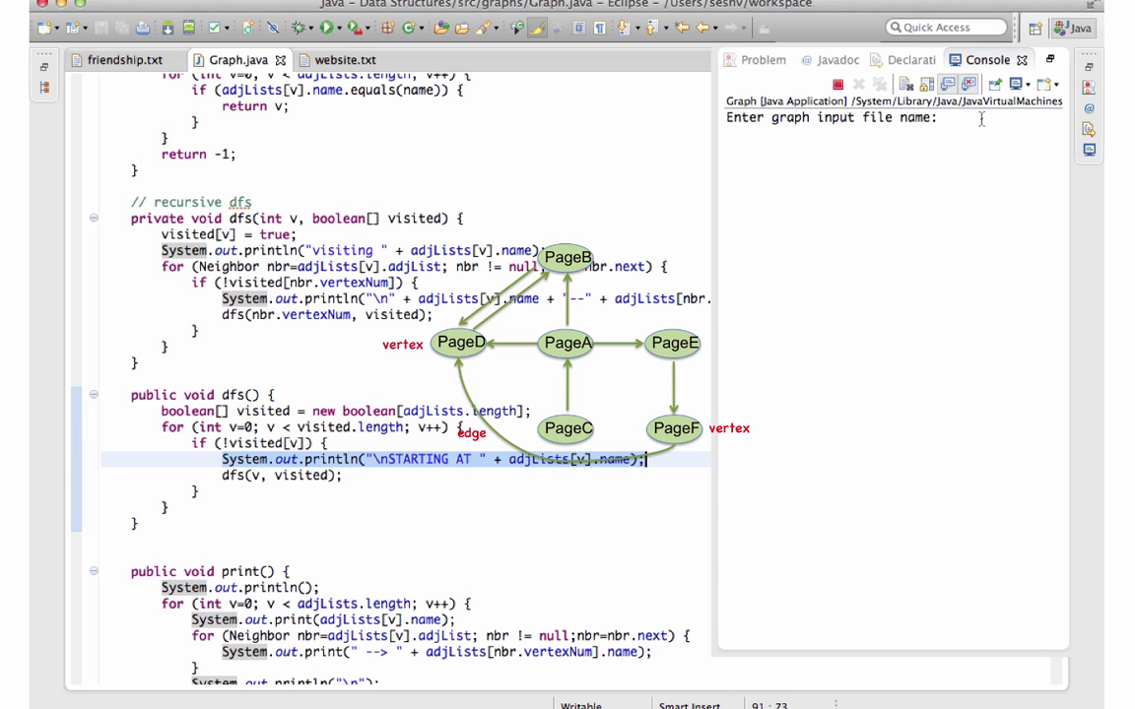
type("website.txt")
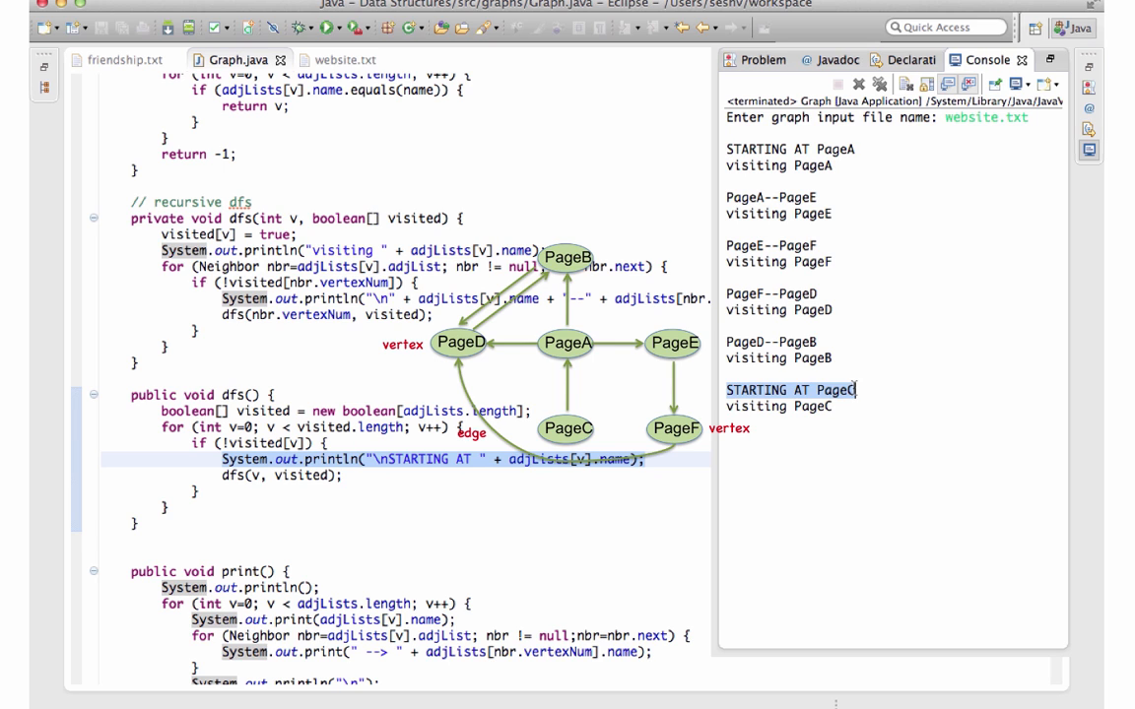
mouse_move(891, 390)
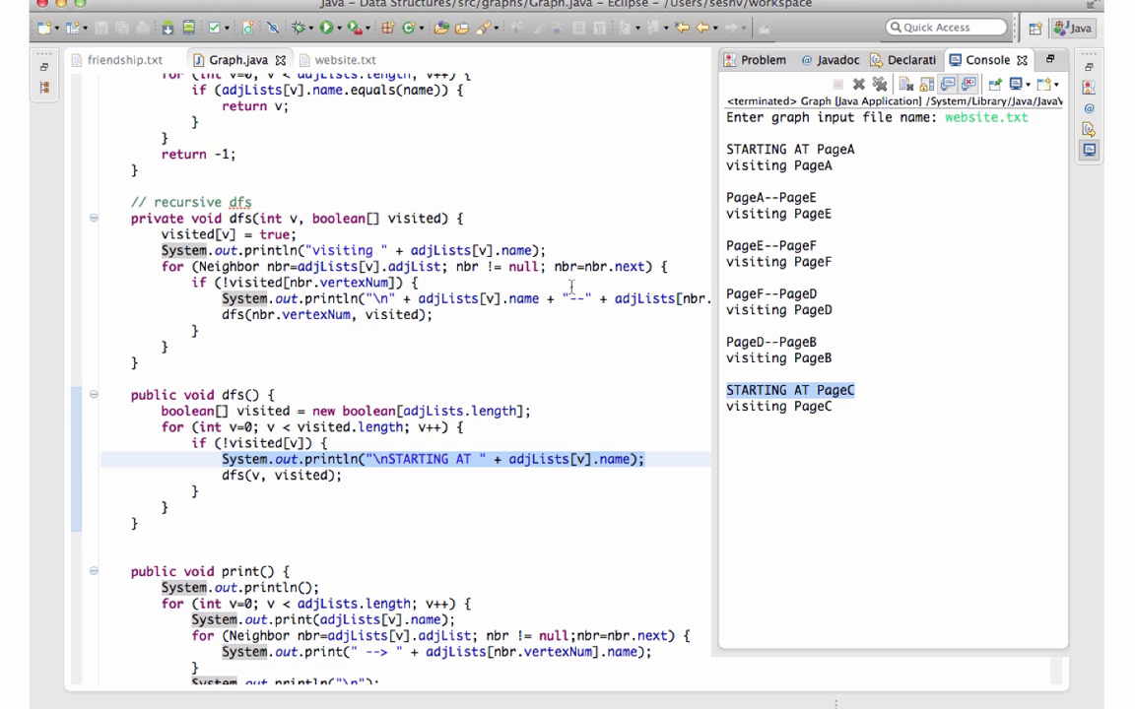
Review friendship.txt's undirected ten-person edge list, then return to Graph.java
left_click(122, 59)
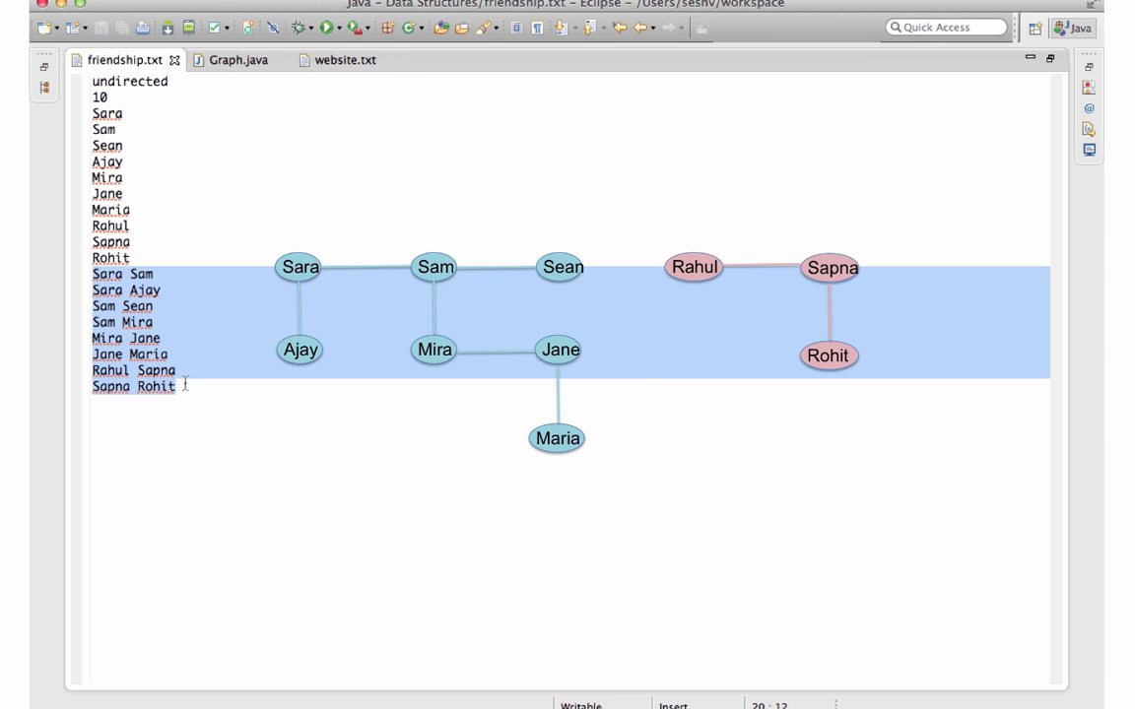
left_click(236, 59)
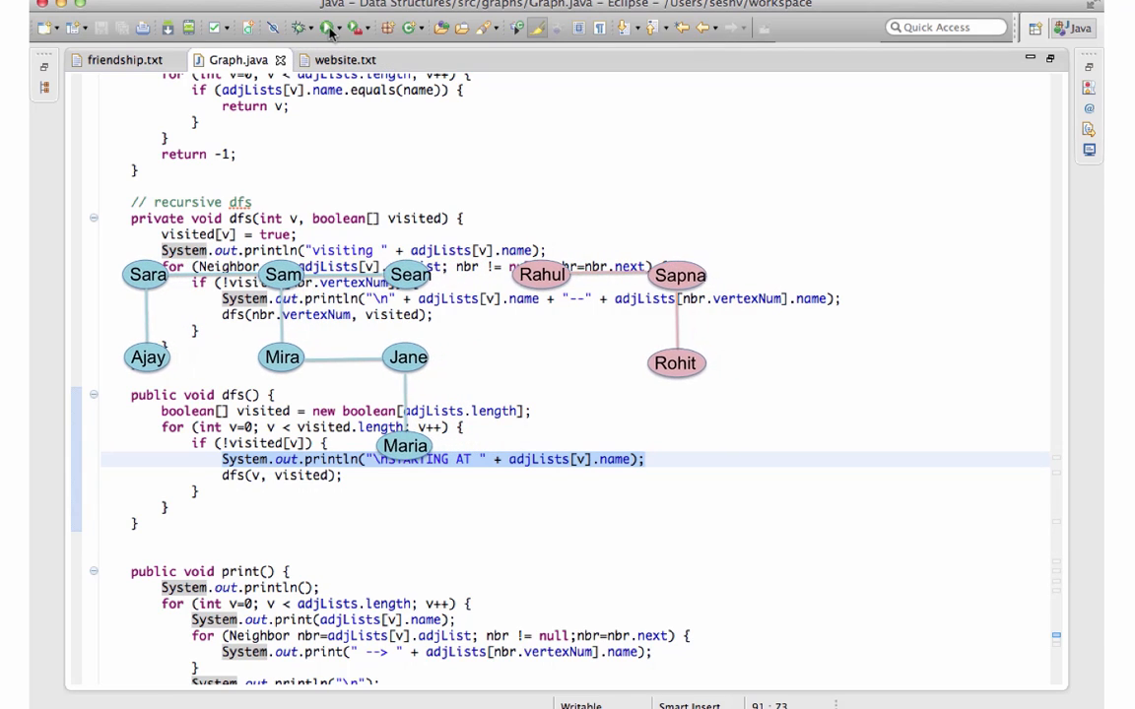
Run the Graph program on friendship.txt and point out Sara as the first DFS start vertex
left_click(331, 27)
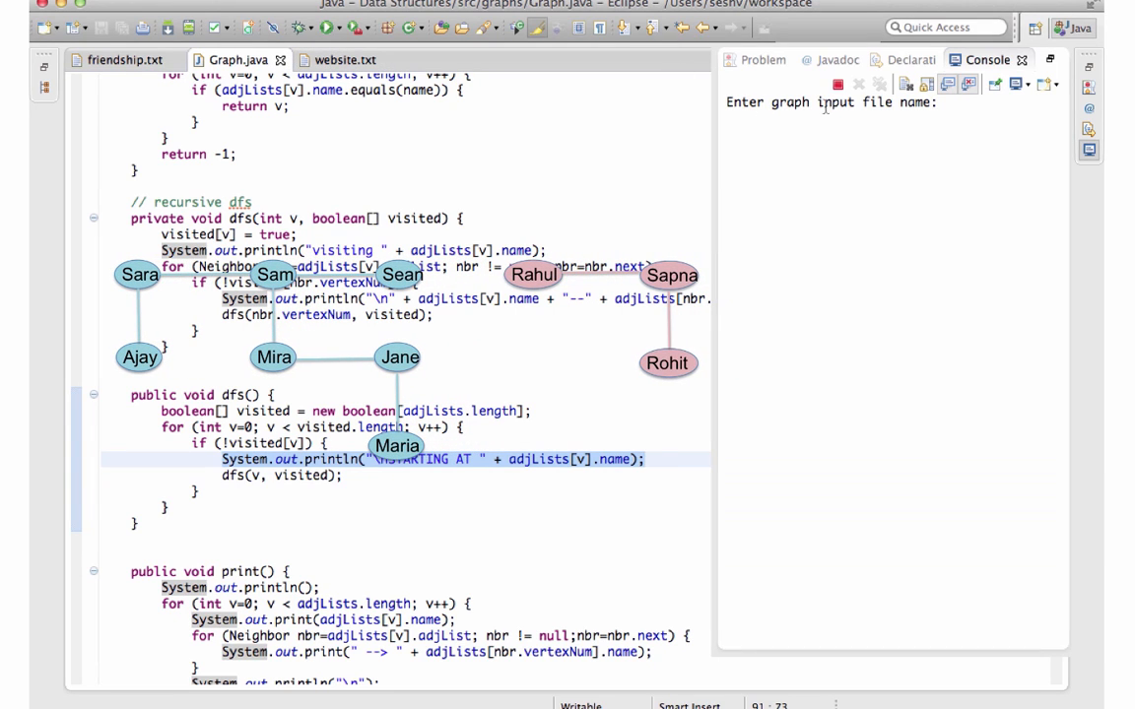
type("friendship.txt")
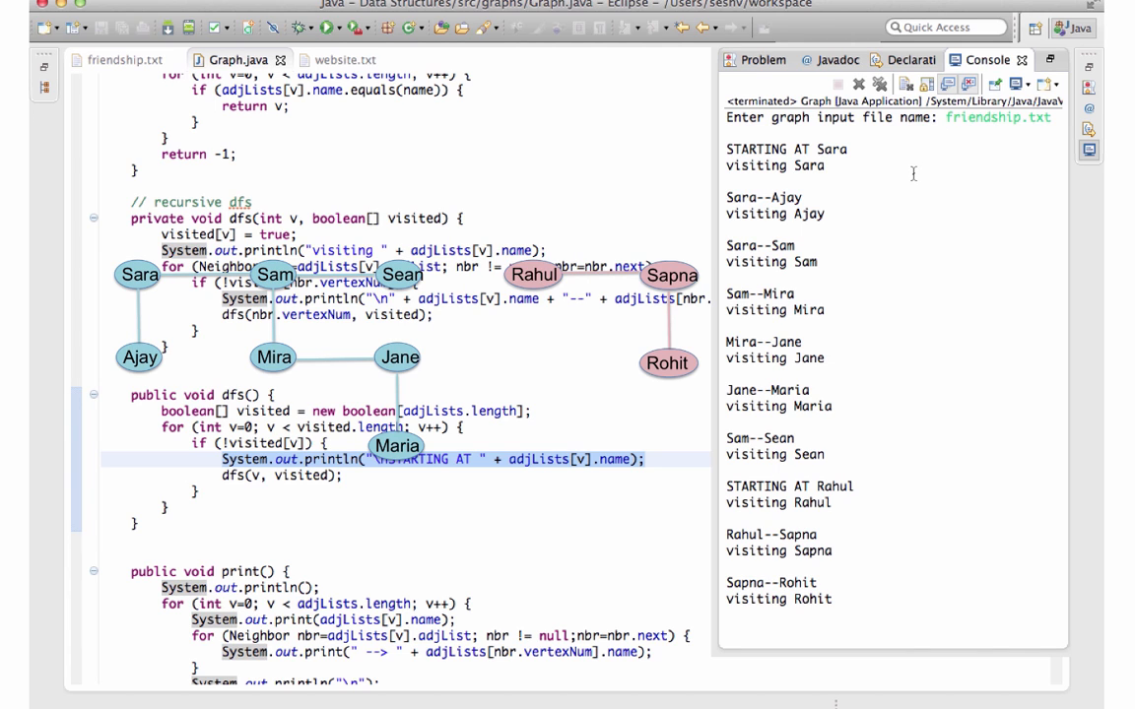
double_click(785, 149)
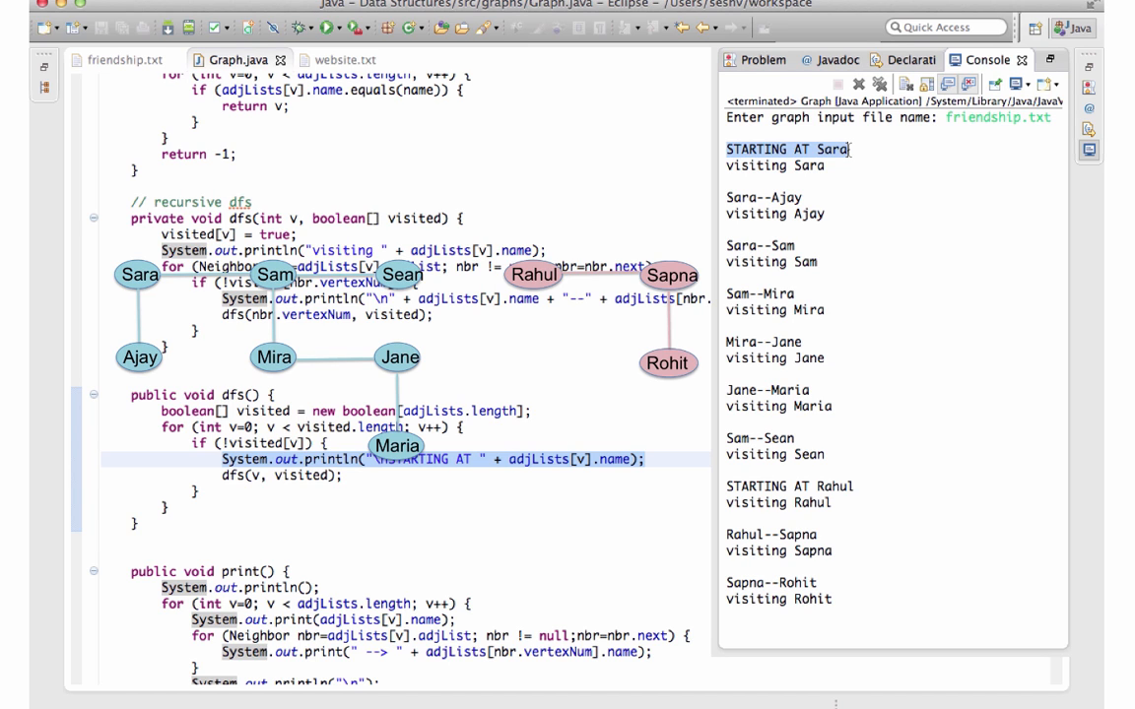
mouse_move(841, 193)
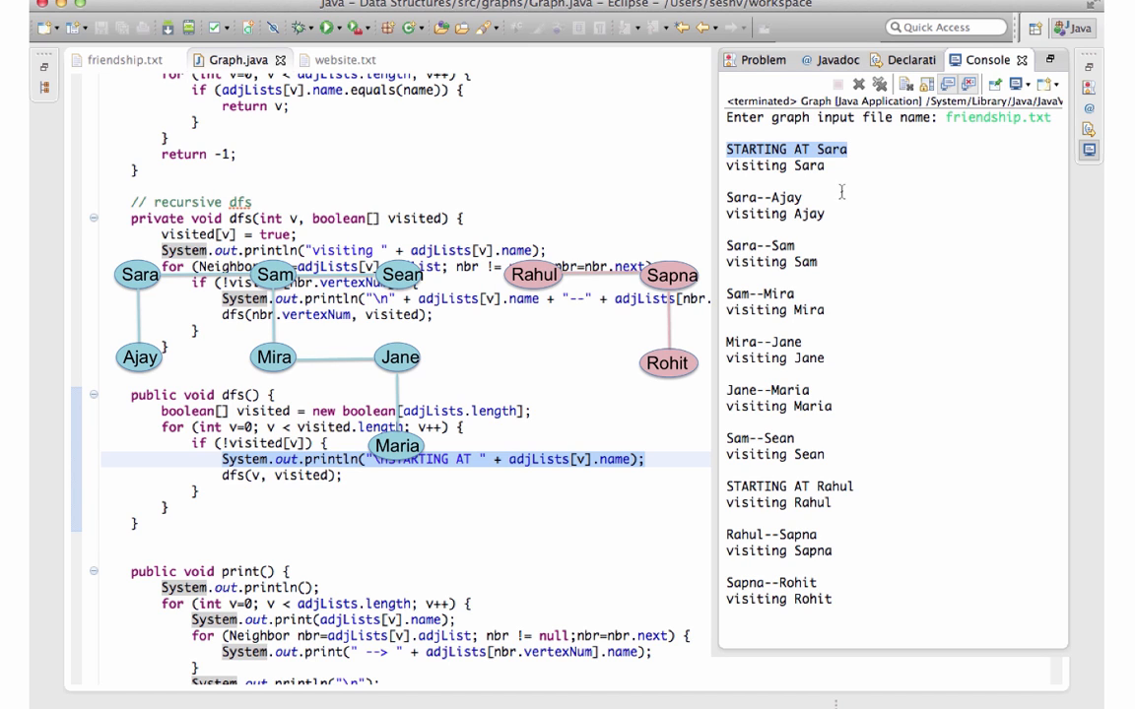
mouse_move(885, 504)
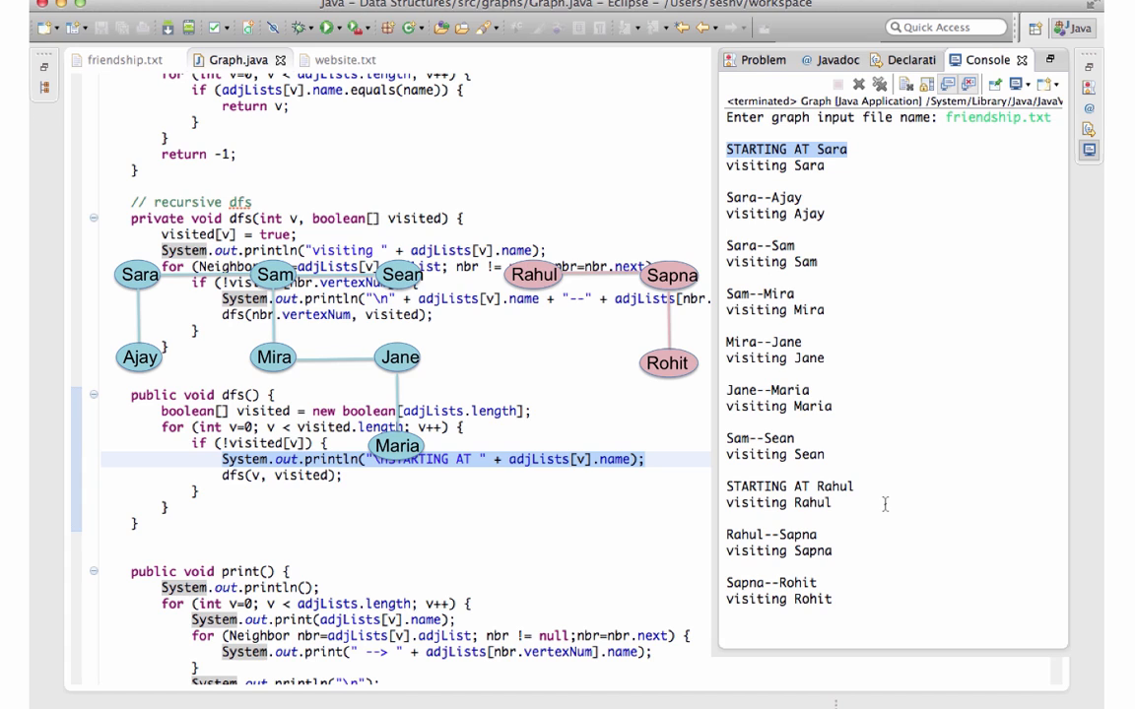